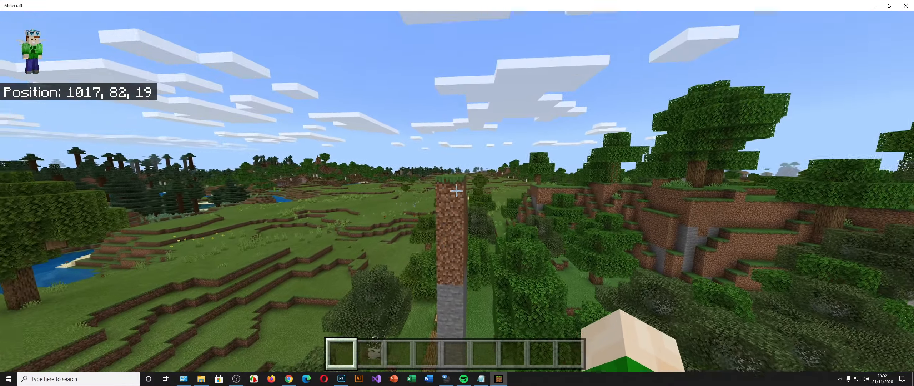
Move a full stack of 64 observers from the creative item collection into the hotbar.
key("e")
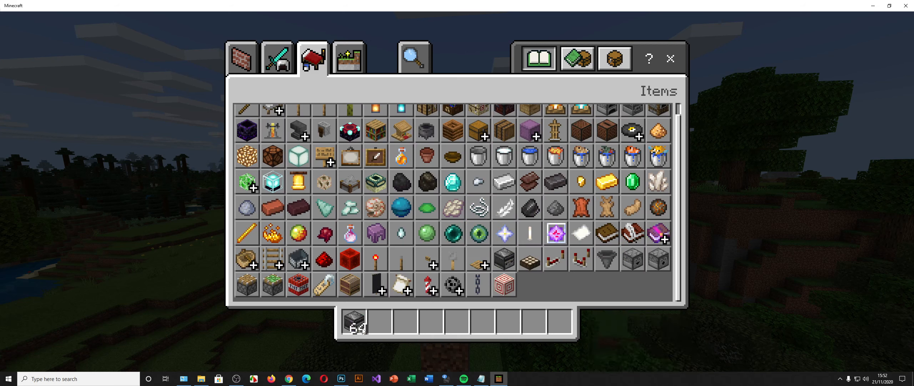
mouse_move(477, 233)
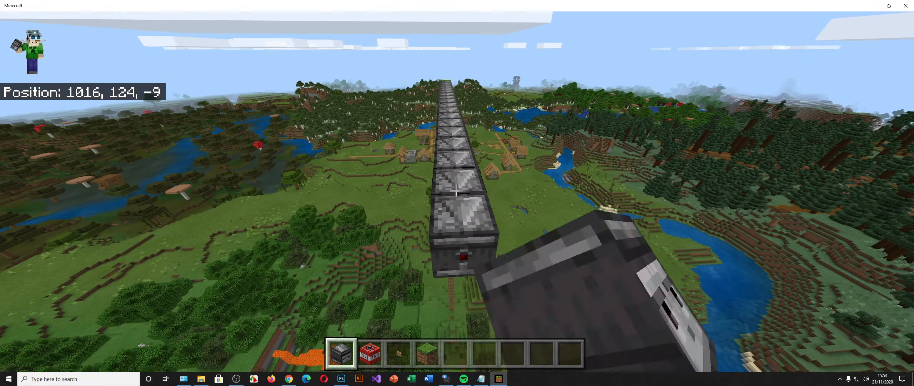
Fly beside the observer line and begin a parallel second row of observers.
key("w")
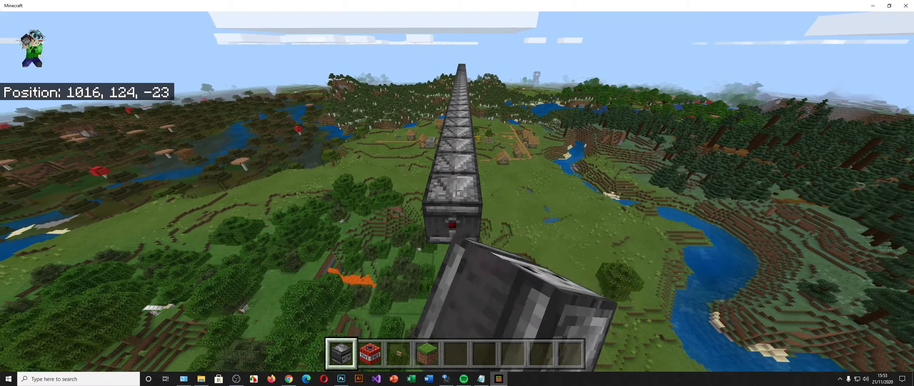
key("w")
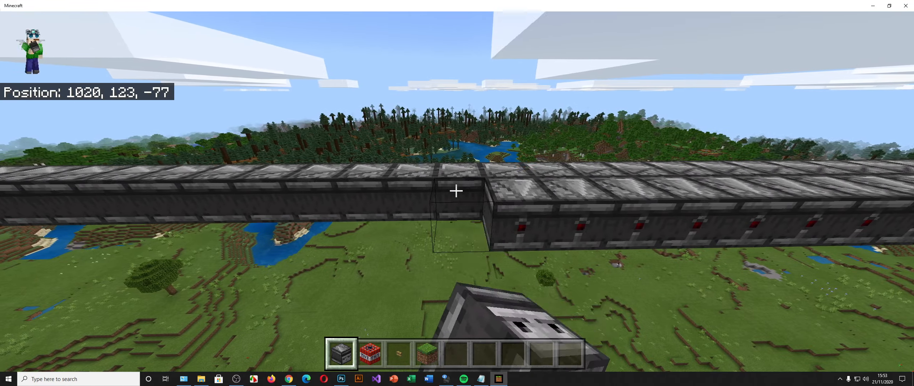
Continue the second observer row back toward the chain's starting end.
key("w")
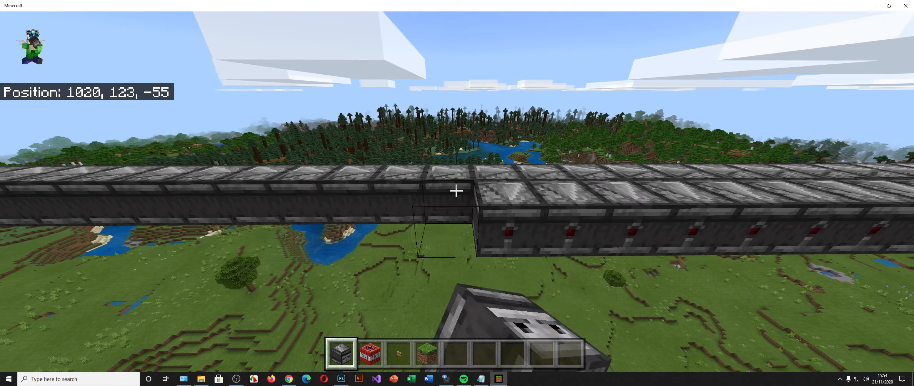
key("w")
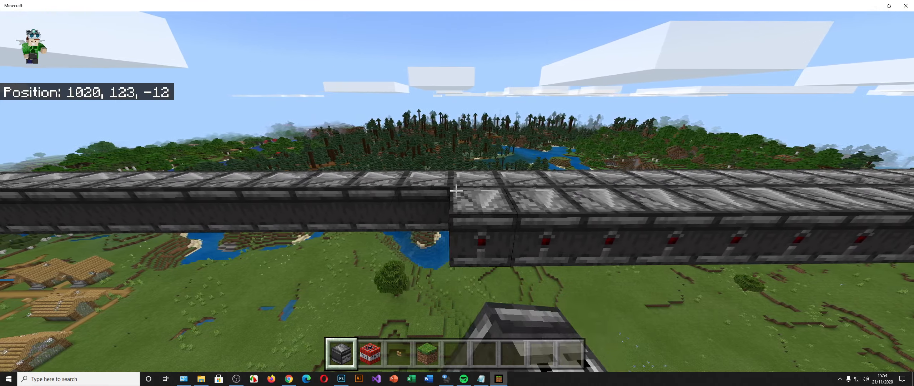
key("w")
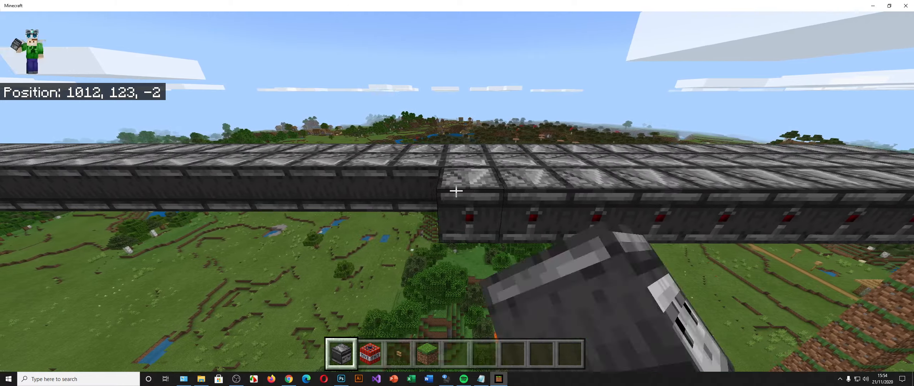
Widen the sky chain with another parallel observer row along its other side.
key("w")
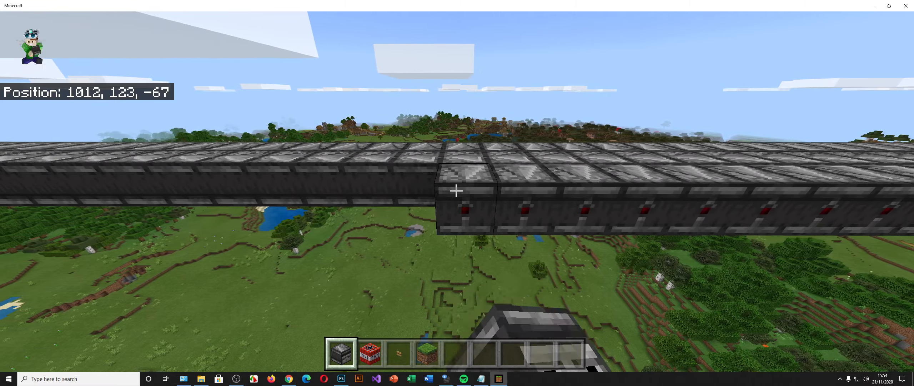
mouse_move(457, 191)
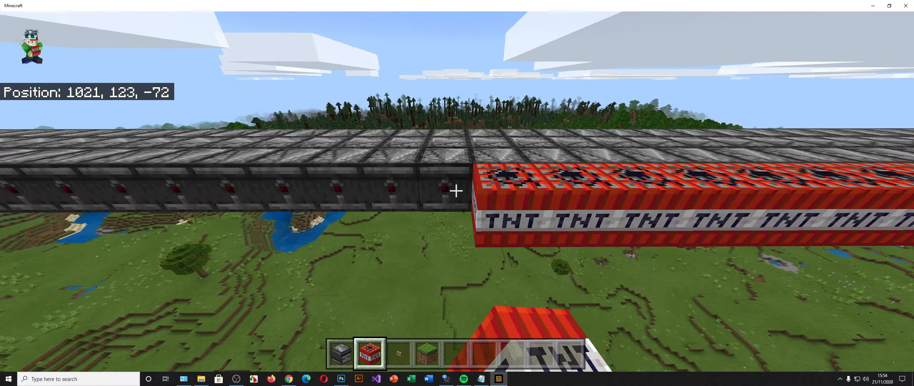
Lay a long row of TNT beside the observer chain, stretching from the dirt pillar across the terrain.
key("w")
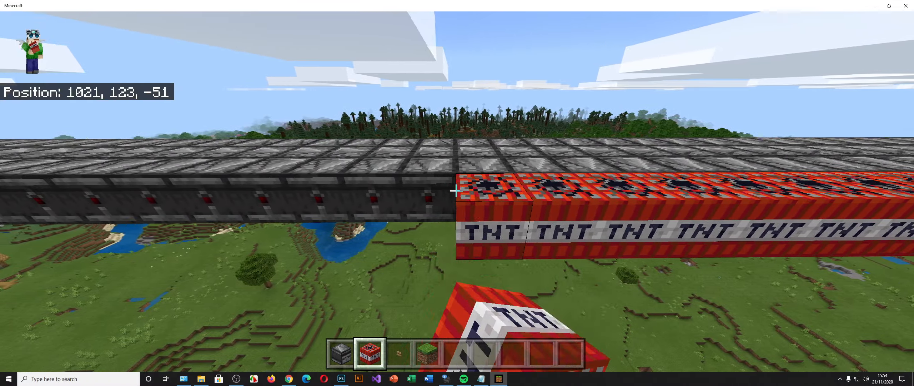
key("w")
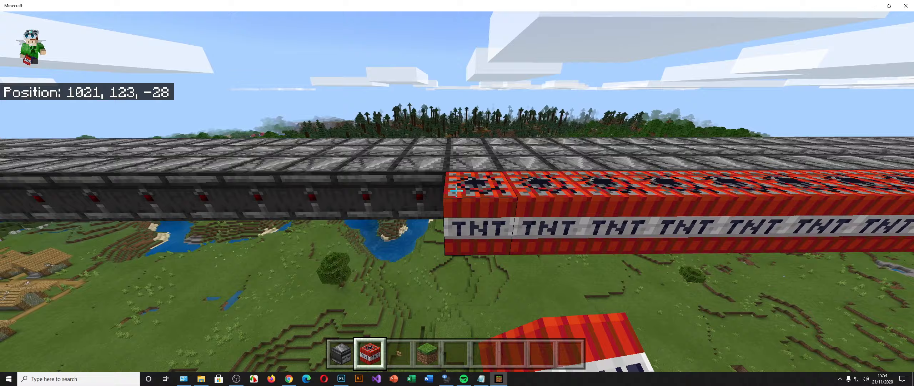
key("w")
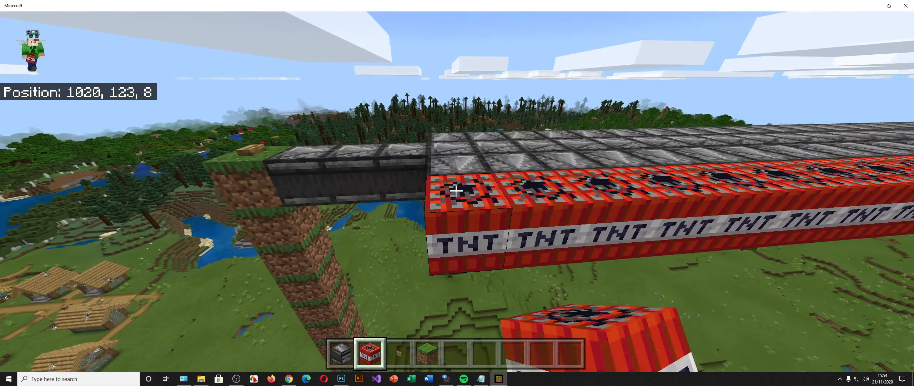
mouse_move(456, 191)
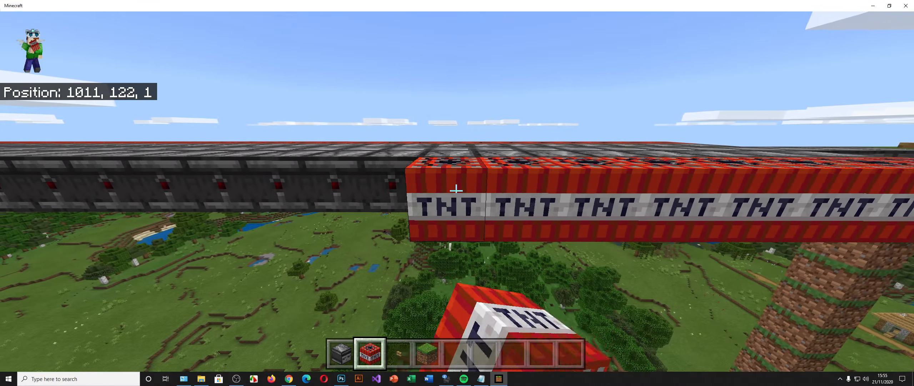
key("w")
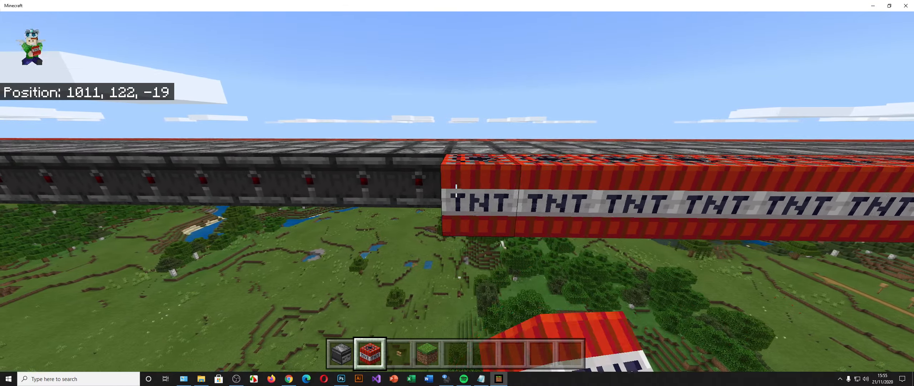
key("w")
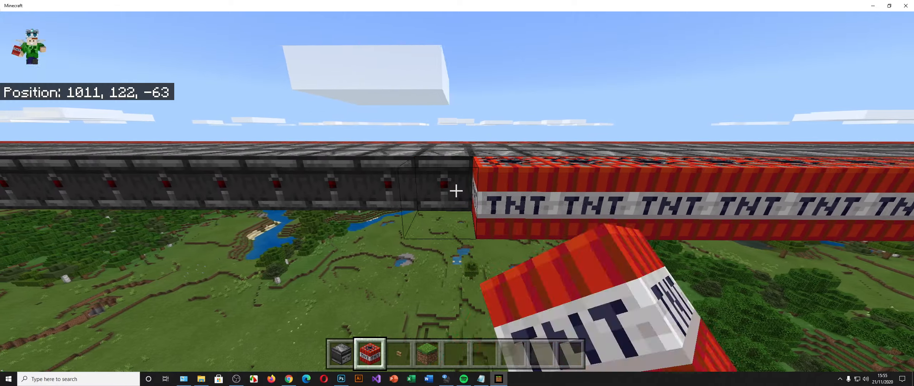
key("w")
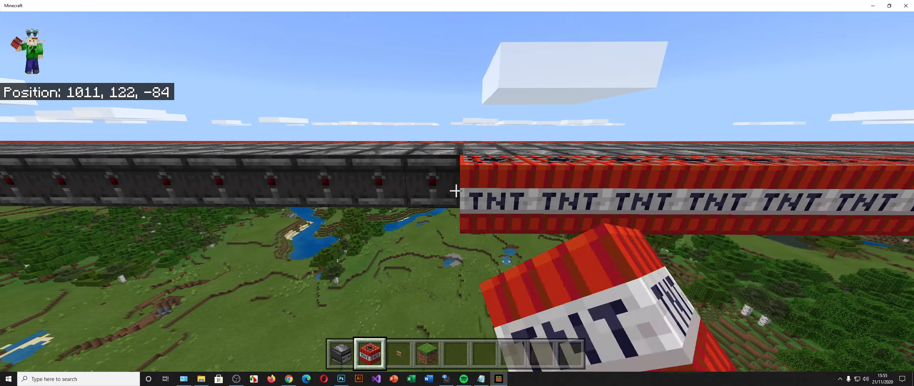
key("w")
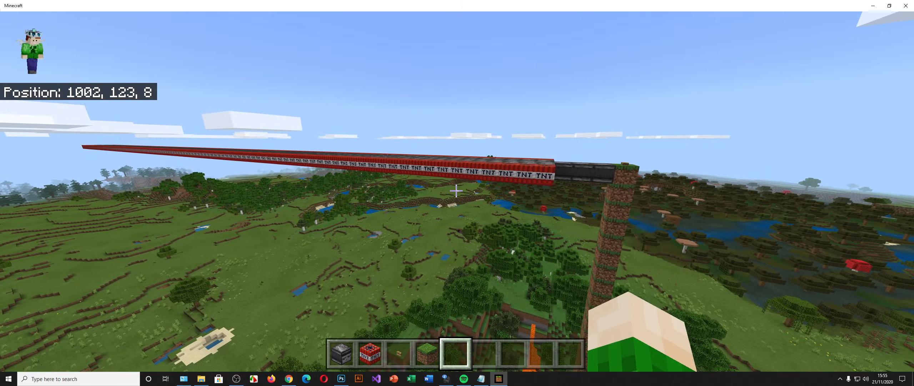
mouse_move(457, 193)
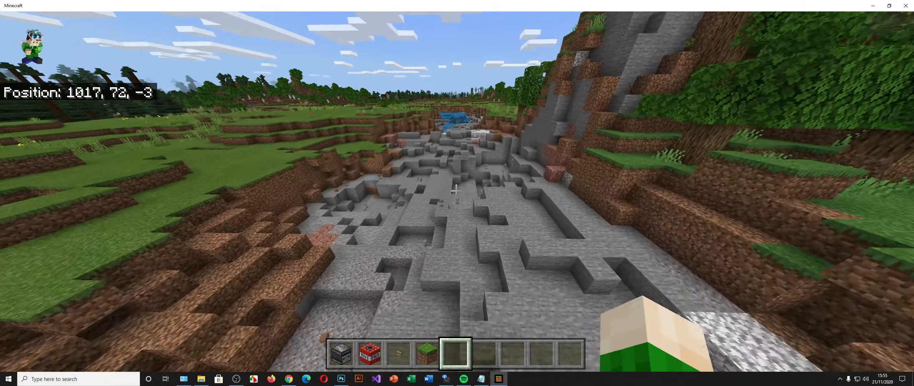
Trigger the observer chain and fly down to the blasted stone trench by the river.
key("w")
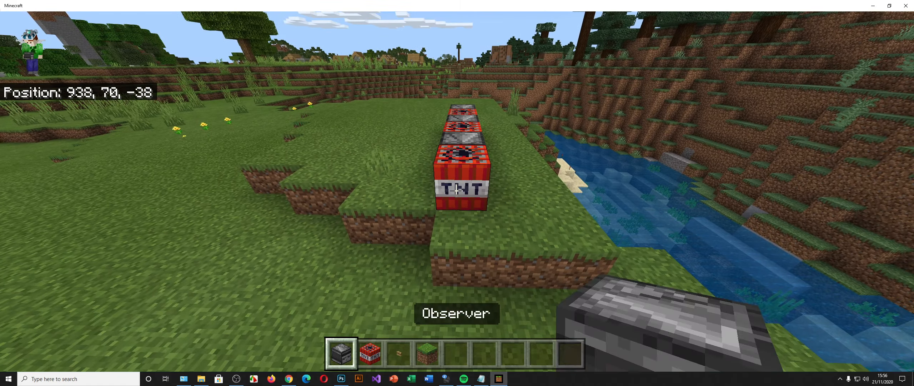
Place observers and TNT in a short line on the grass near the river.
key("w")
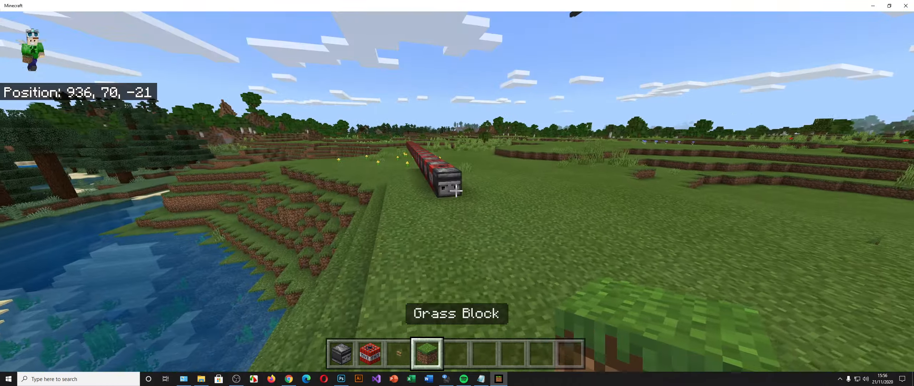
key("w")
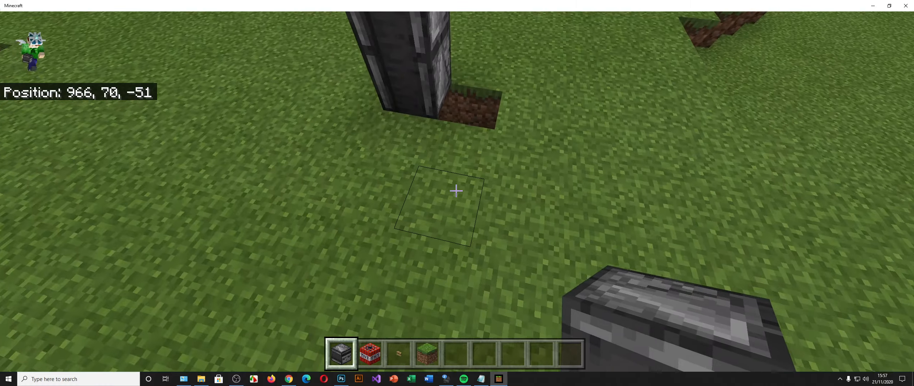
Pillar up a tall observer column from the grass and cap it with a TNT block.
key("e")
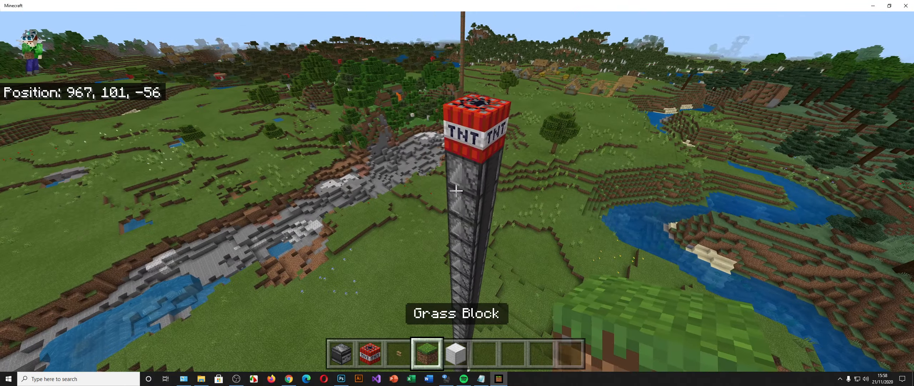
Take a stack of obsidian from the Nature tab and place obsidian on top of the column.
key("e")
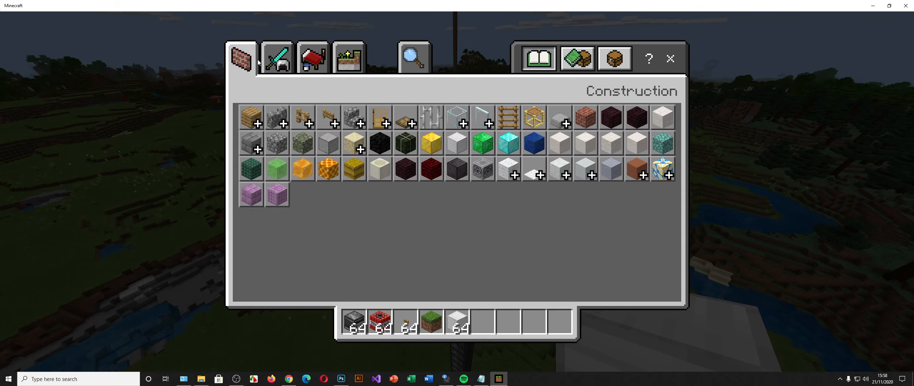
left_click(347, 58)
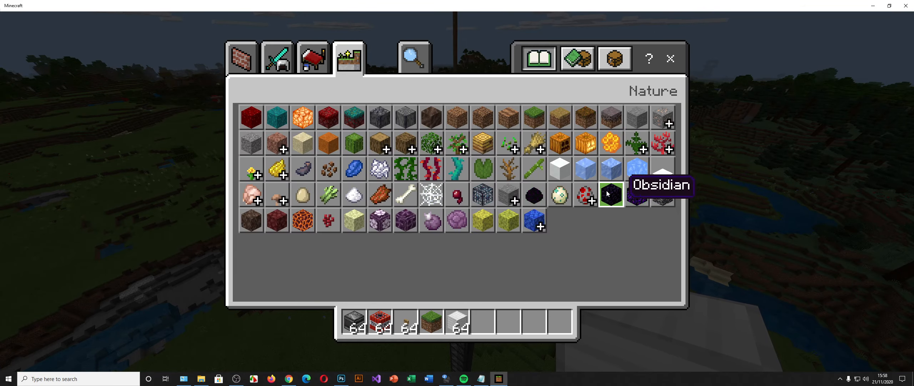
key("Escape")
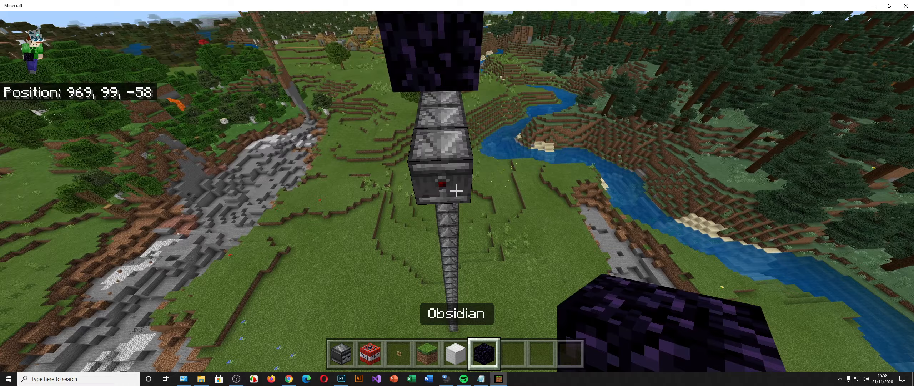
key("e")
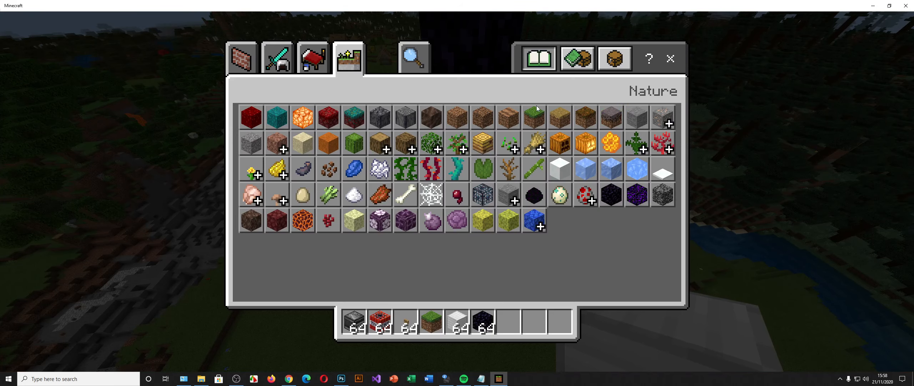
Move a full stack of the red item from the Items category into an empty hotbar slot.
left_click(312, 57)
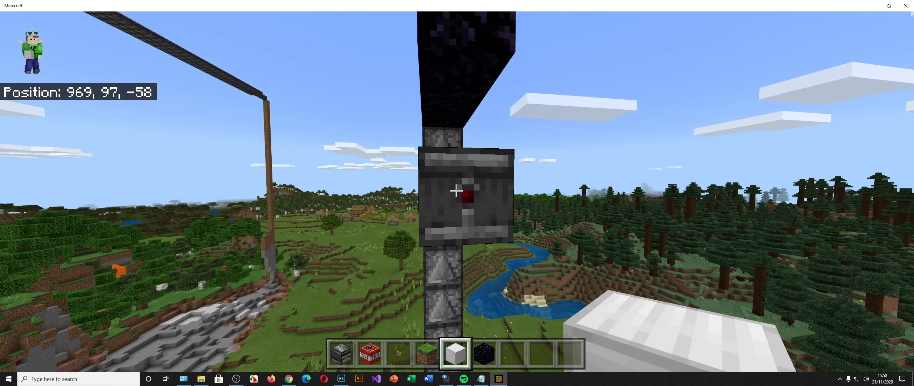
key("e")
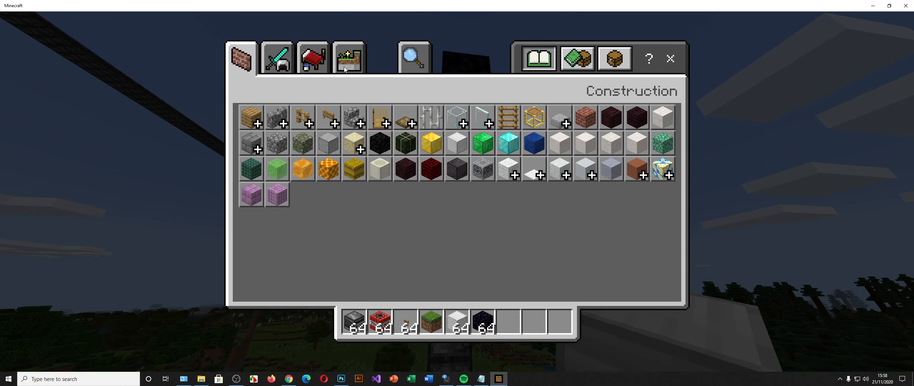
left_click(313, 58)
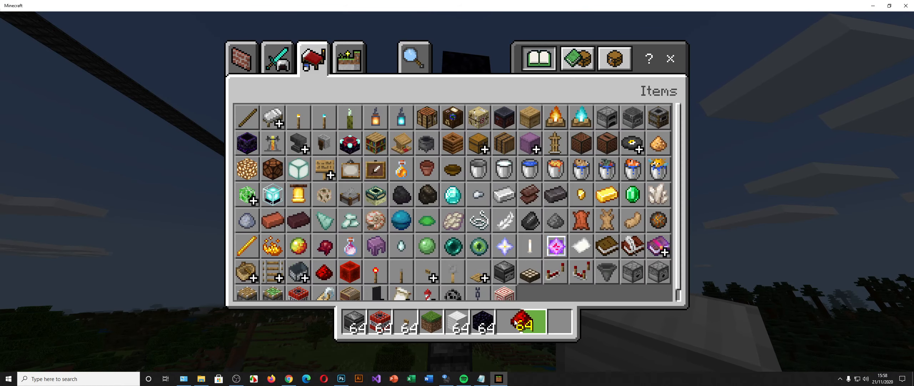